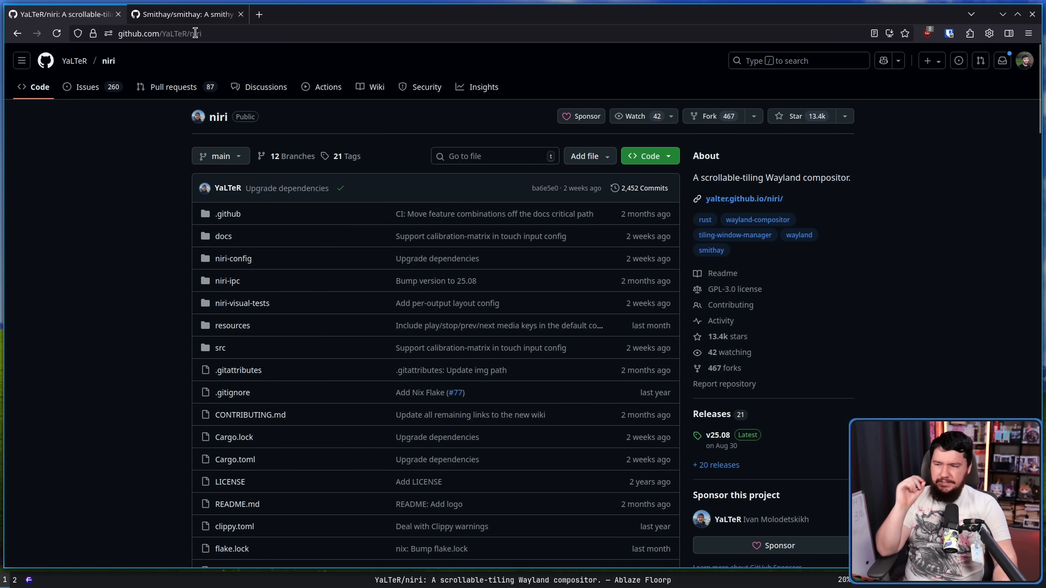
Step: Switch from the niri repository to the Smithay repository, then on to karousel
{"action": "left_click", "coordinate": [187, 13]}
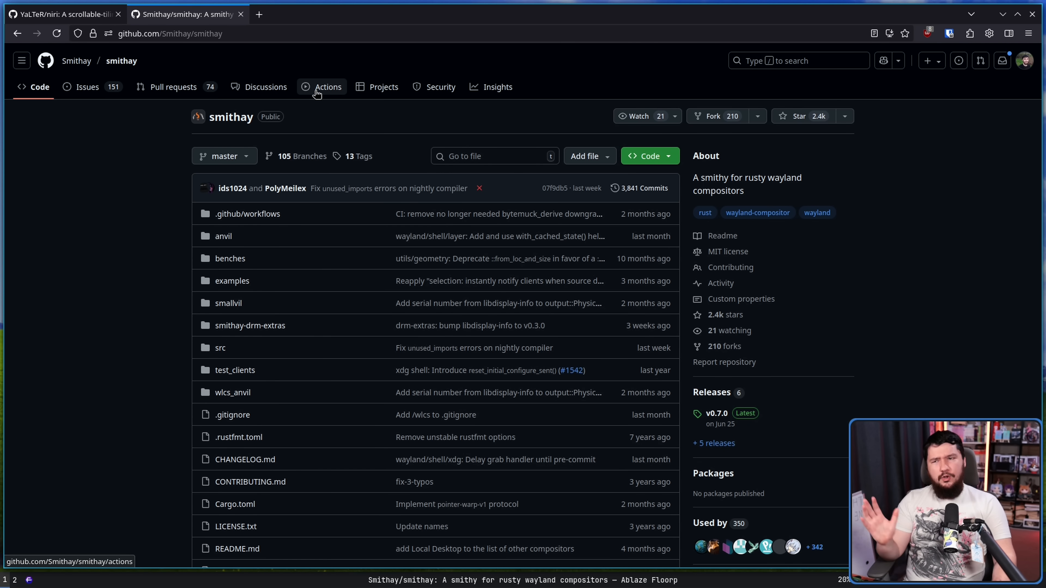
{"action": "mouse_move", "coordinate": [320, 93]}
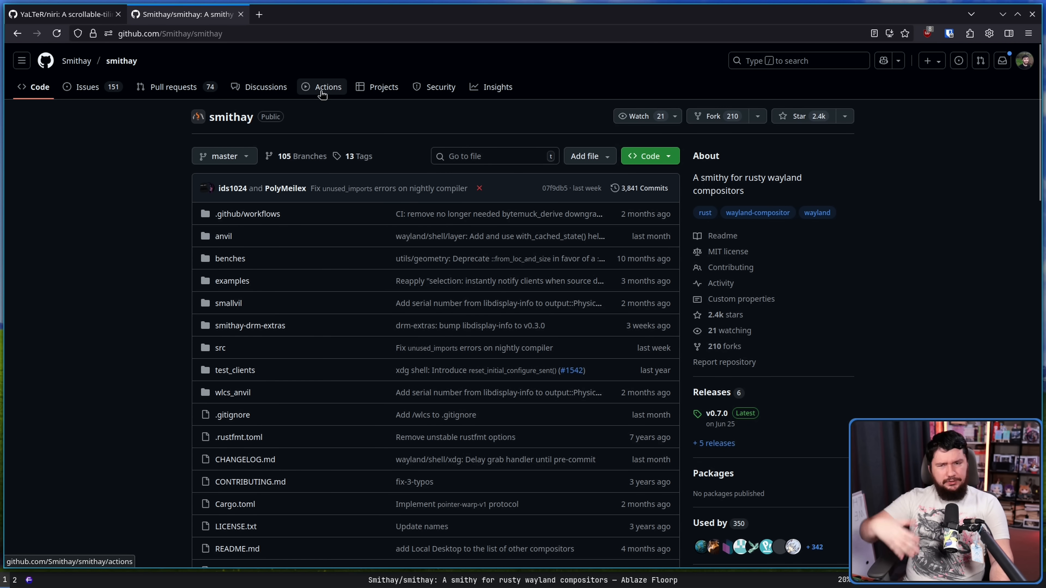
{"action": "left_click", "coordinate": [60, 14]}
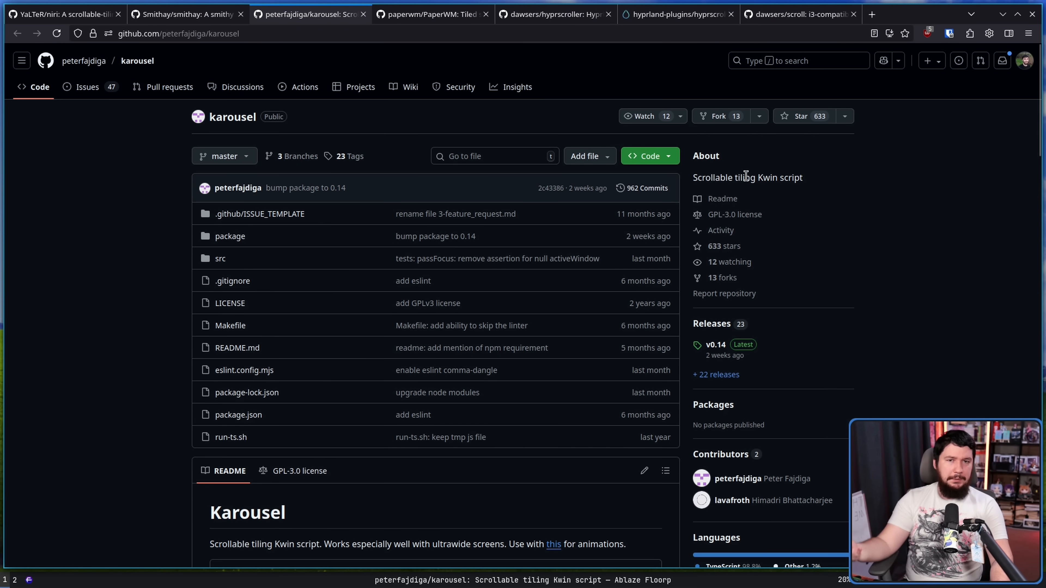
Step: Browse the PaperWM, hyprscroller, hyprscrolling and scroll repository pages in turn
{"action": "left_click", "coordinate": [431, 14]}
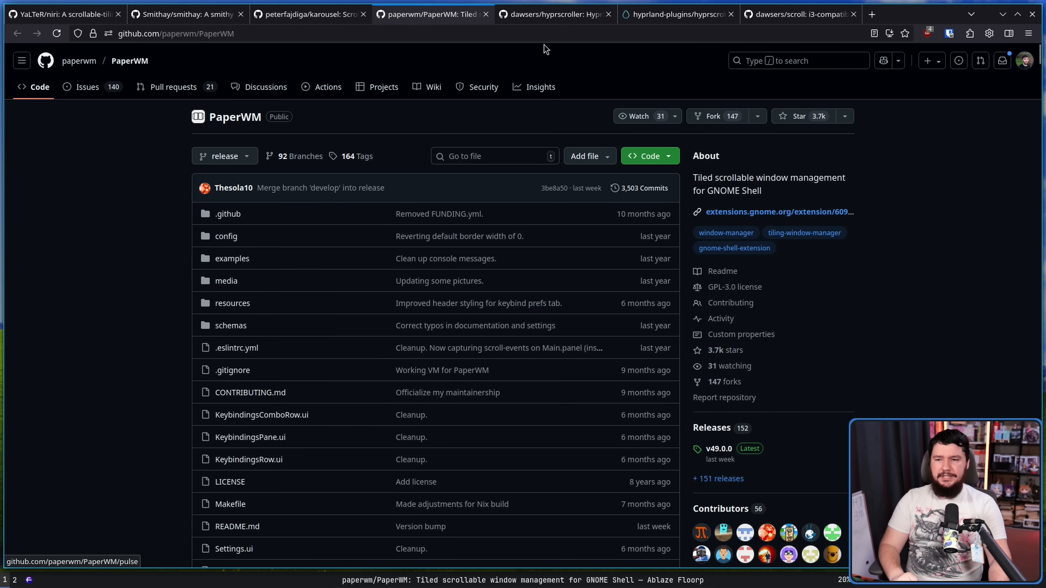
{"action": "left_click", "coordinate": [553, 14]}
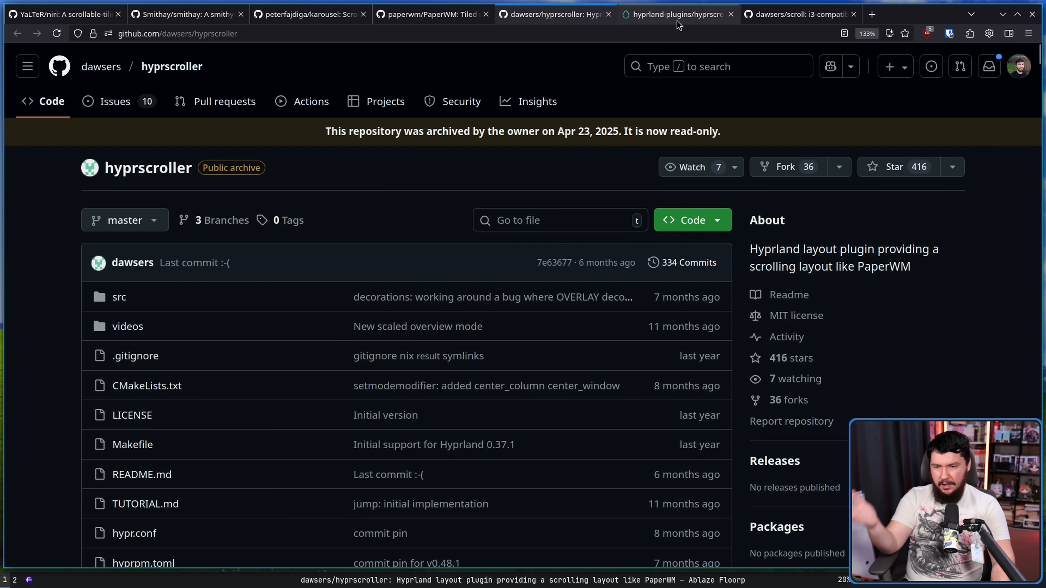
{"action": "left_click", "coordinate": [676, 14]}
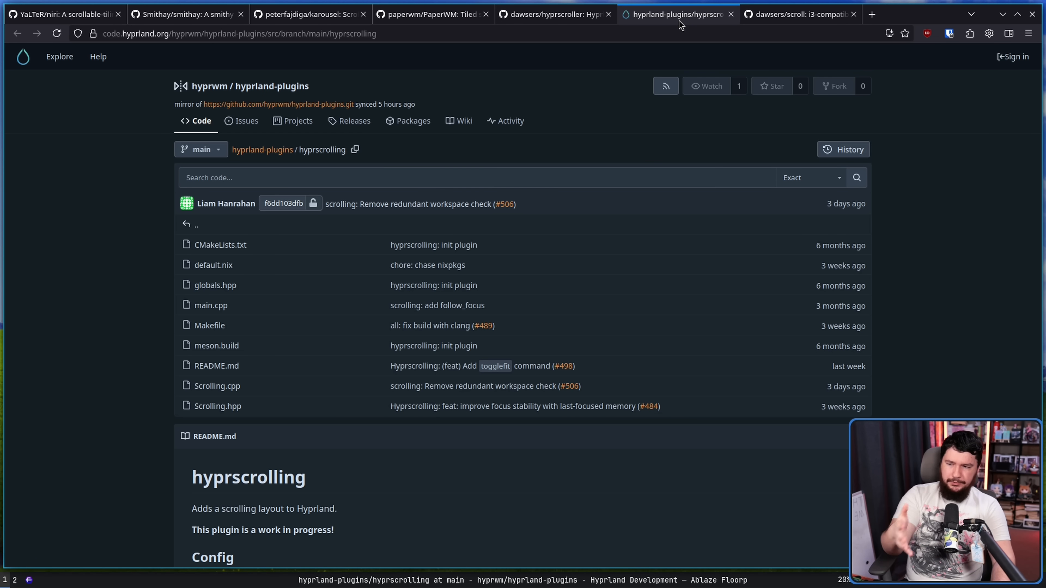
{"action": "left_click", "coordinate": [233, 34]}
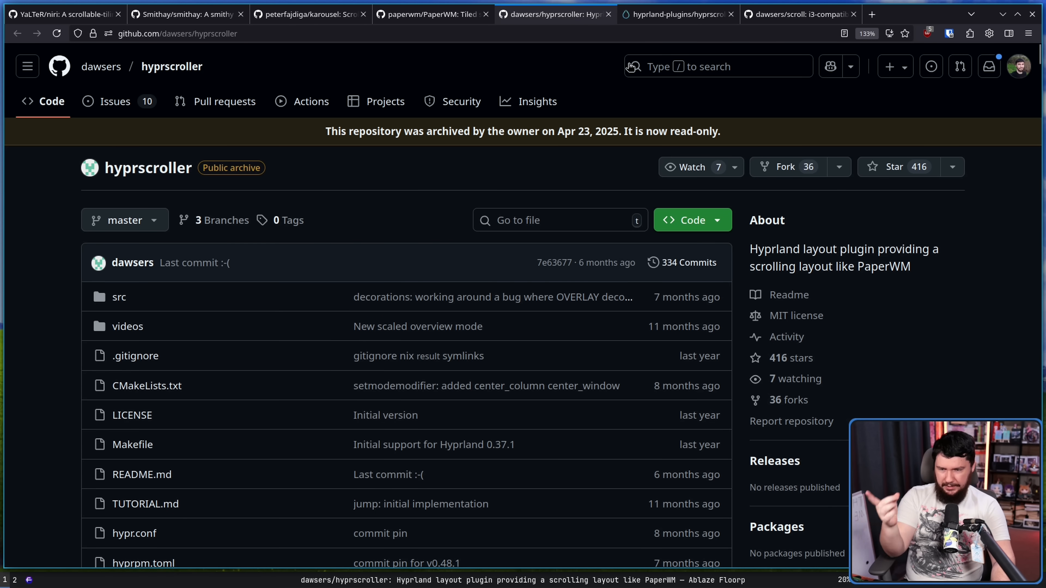
{"action": "left_click", "coordinate": [675, 14]}
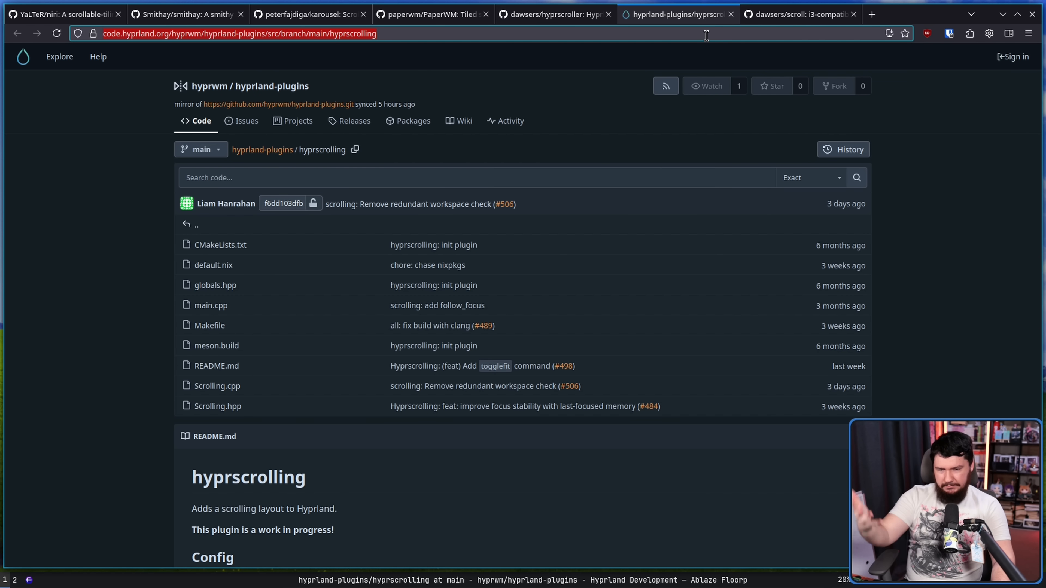
{"action": "left_click", "coordinate": [797, 14]}
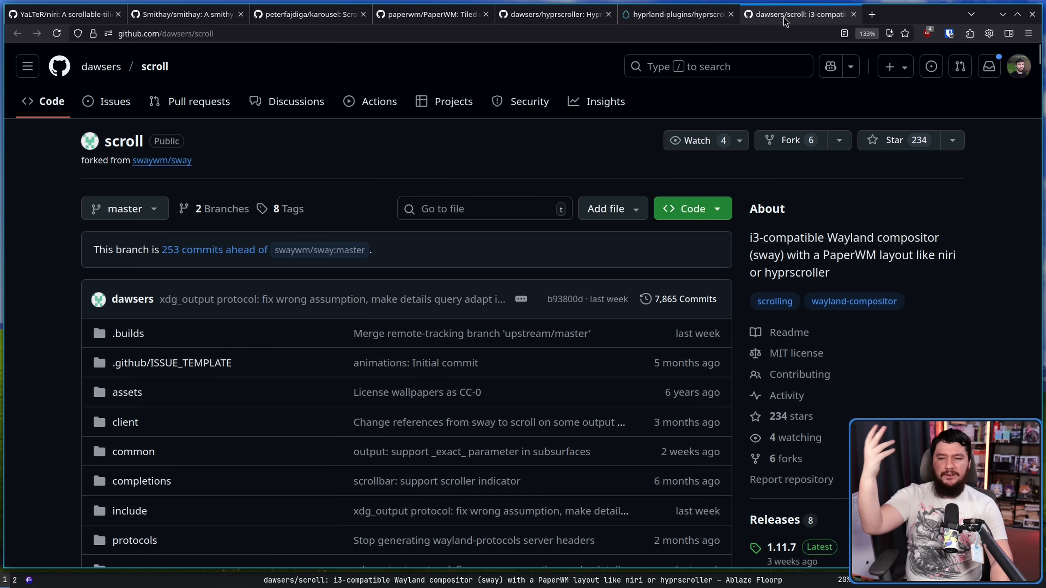
{"action": "mouse_move", "coordinate": [778, 35]}
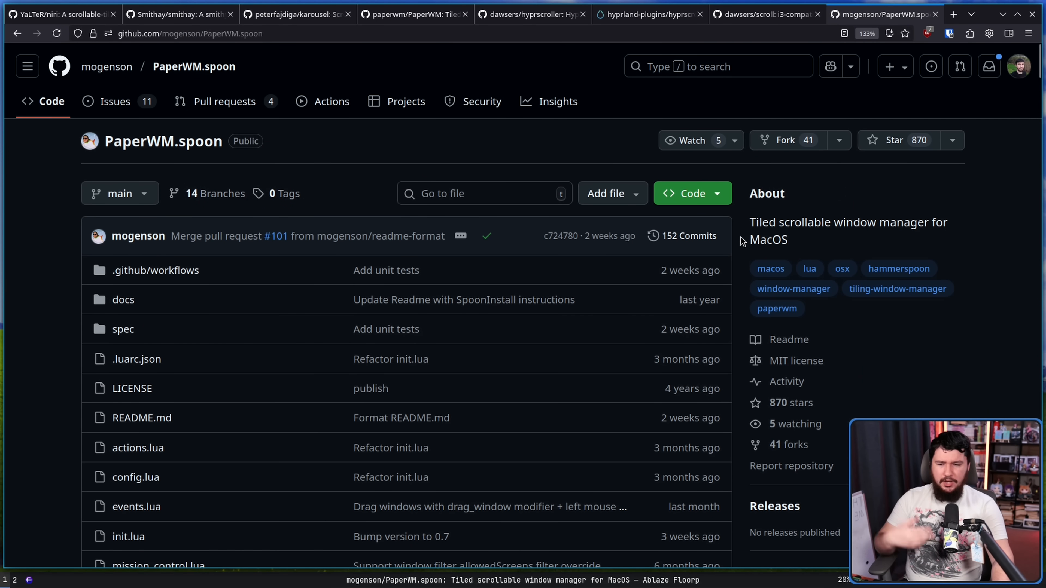
Step: Scroll down the PaperWM.spoon README to its demo
{"action": "scroll", "scroll_direction": "down", "scroll_amount": 3}
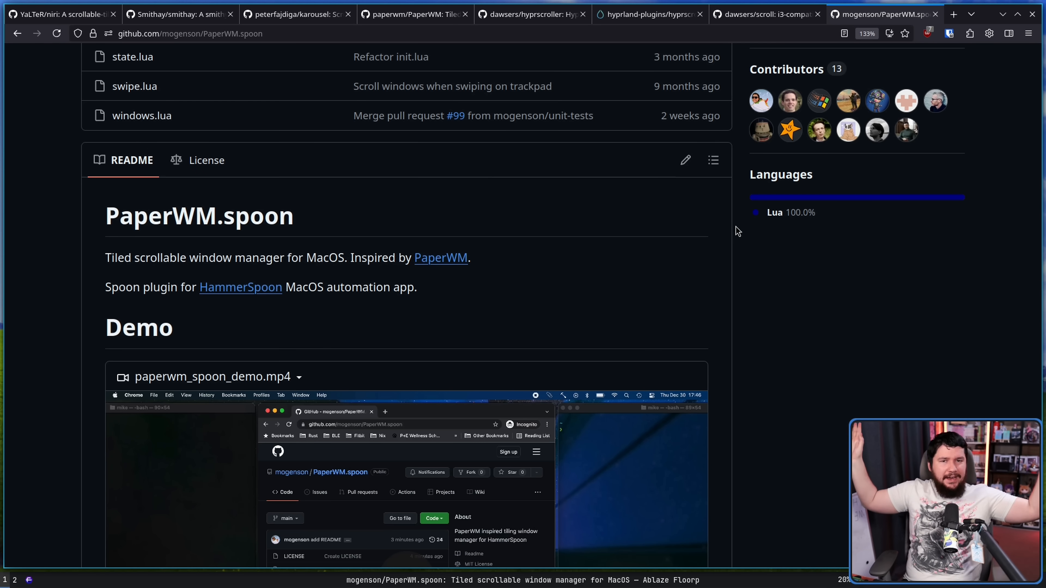
{"action": "scroll", "scroll_direction": "down", "scroll_amount": 3}
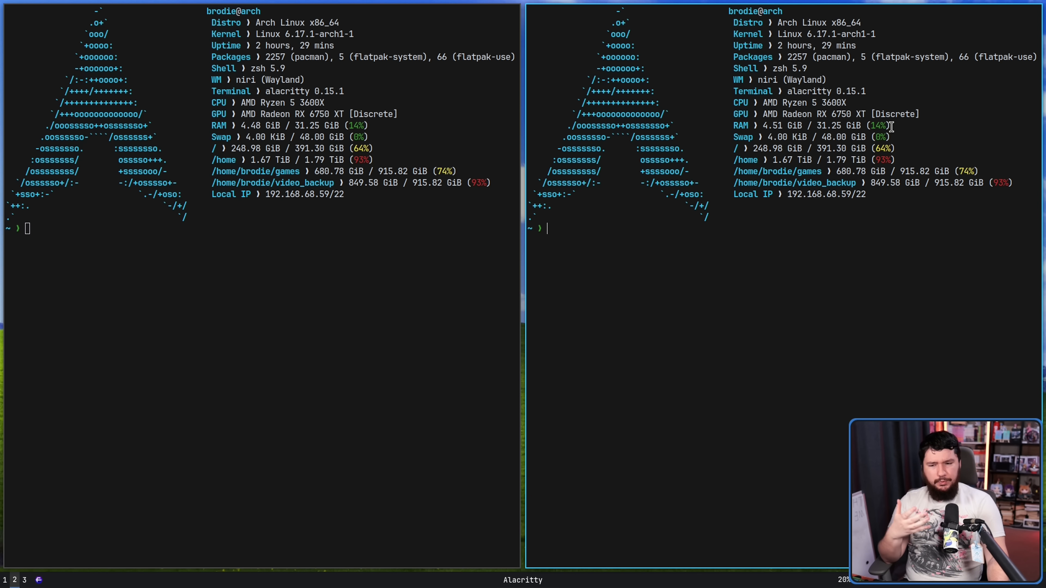
{"action": "mouse_move", "coordinate": [867, 199]}
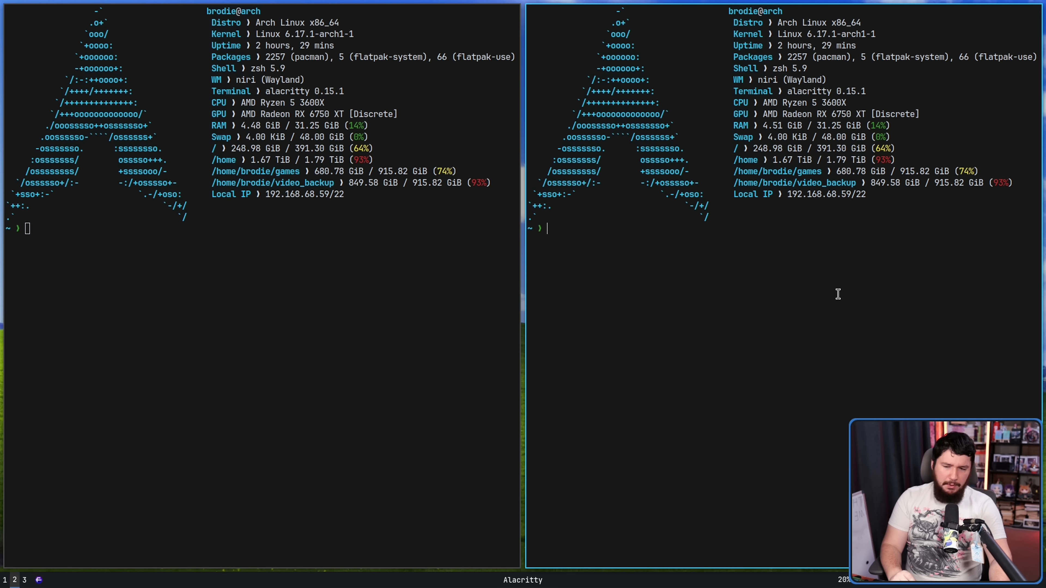
{"action": "mouse_move", "coordinate": [972, 287]}
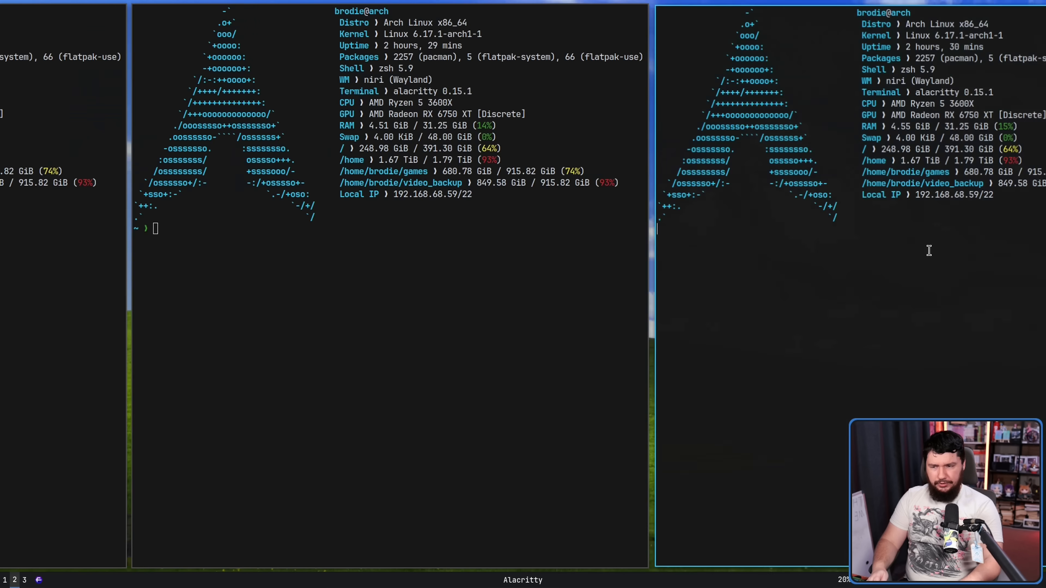
Step: Run btop in the tiled terminal showing fastfetch output
{"action": "type", "text": "btop"}
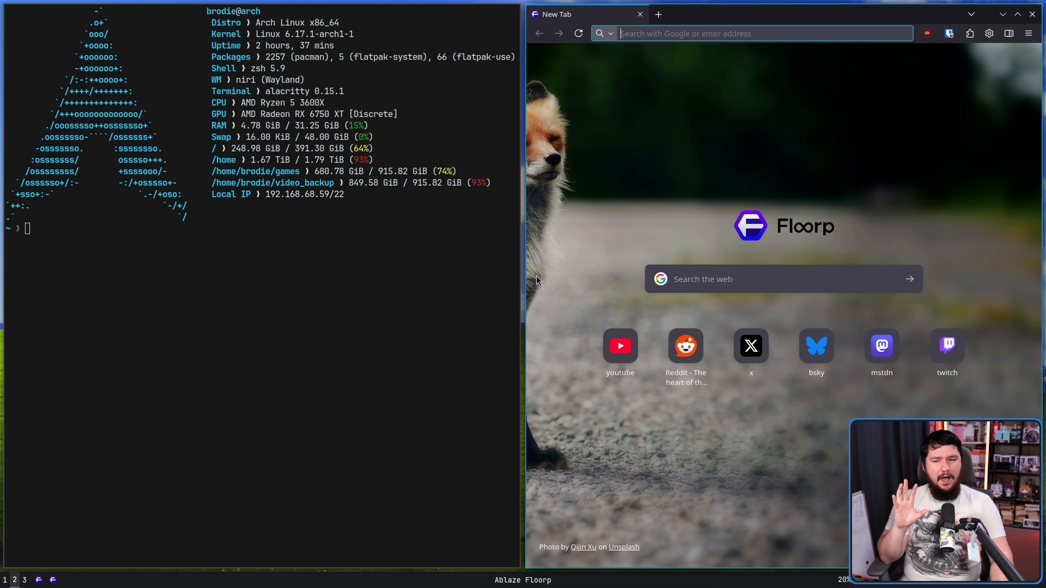
{"action": "mouse_move", "coordinate": [552, 235]}
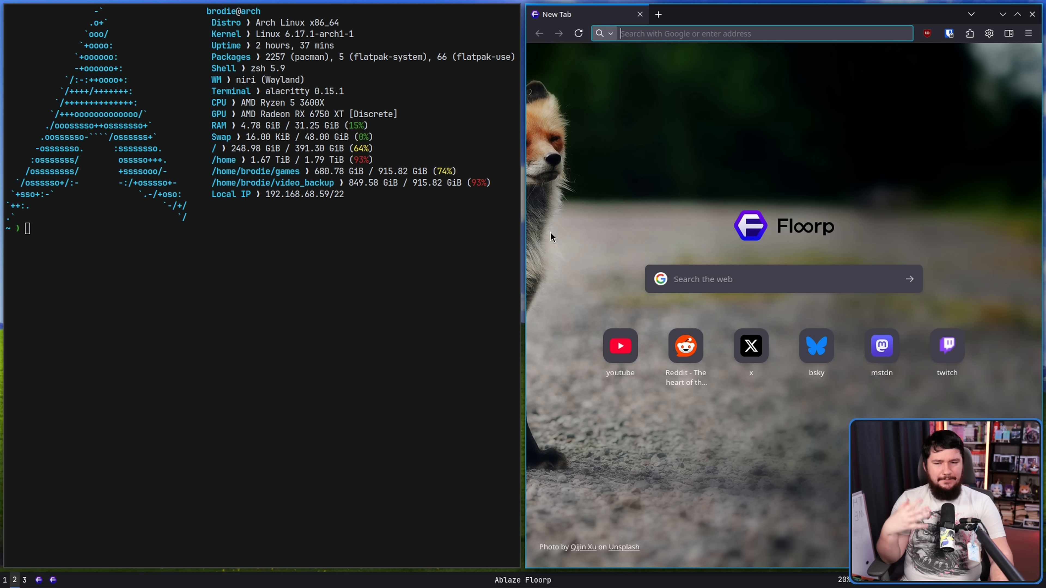
{"action": "mouse_move", "coordinate": [552, 225]}
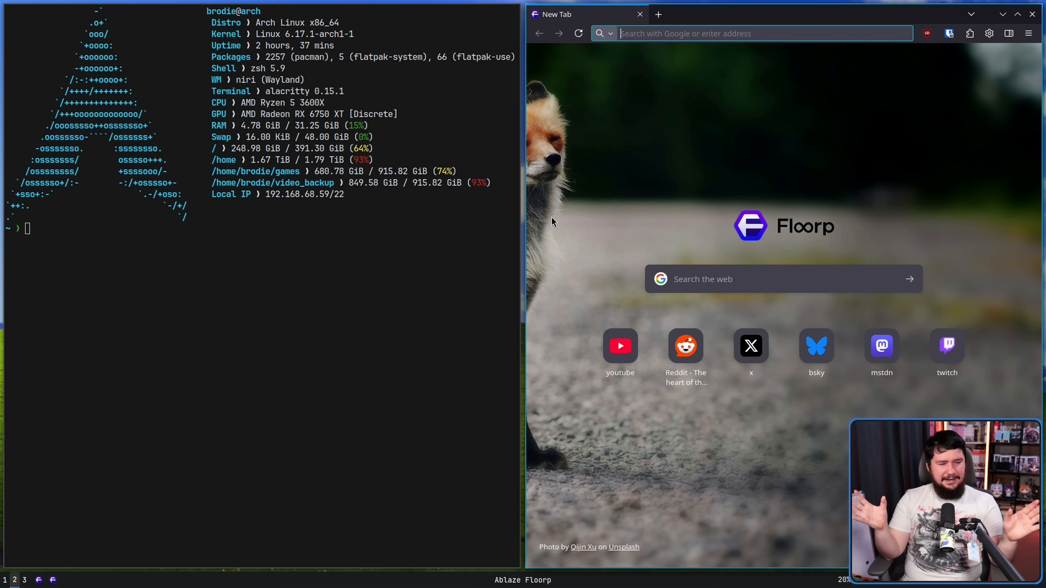
{"action": "mouse_move", "coordinate": [614, 295]}
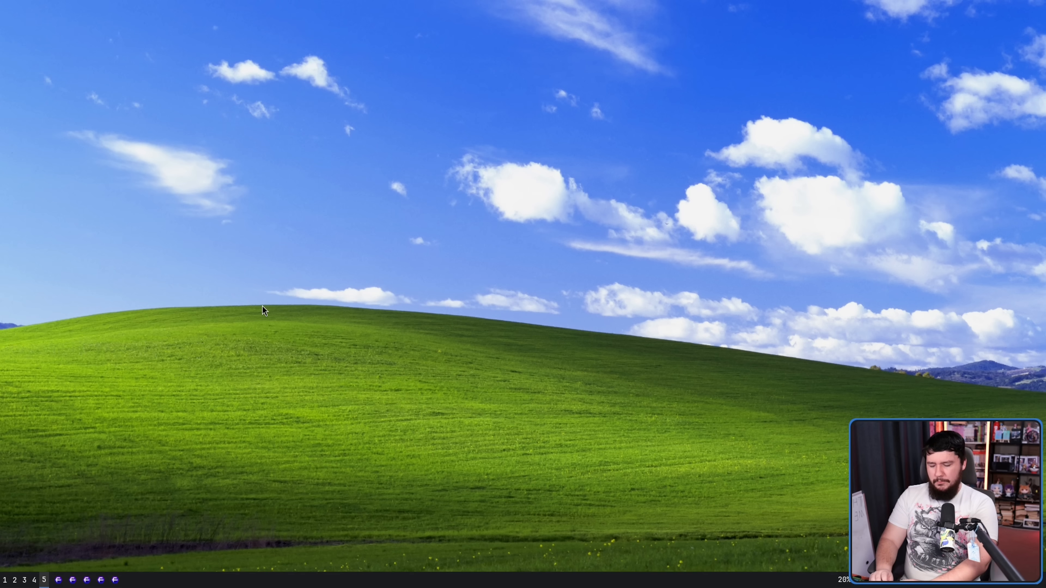
Step: Move the Floorp window between workspaces and return to workspace 2 with two Floorp windows side by side
{"action": "left_click", "coordinate": [57, 579]}
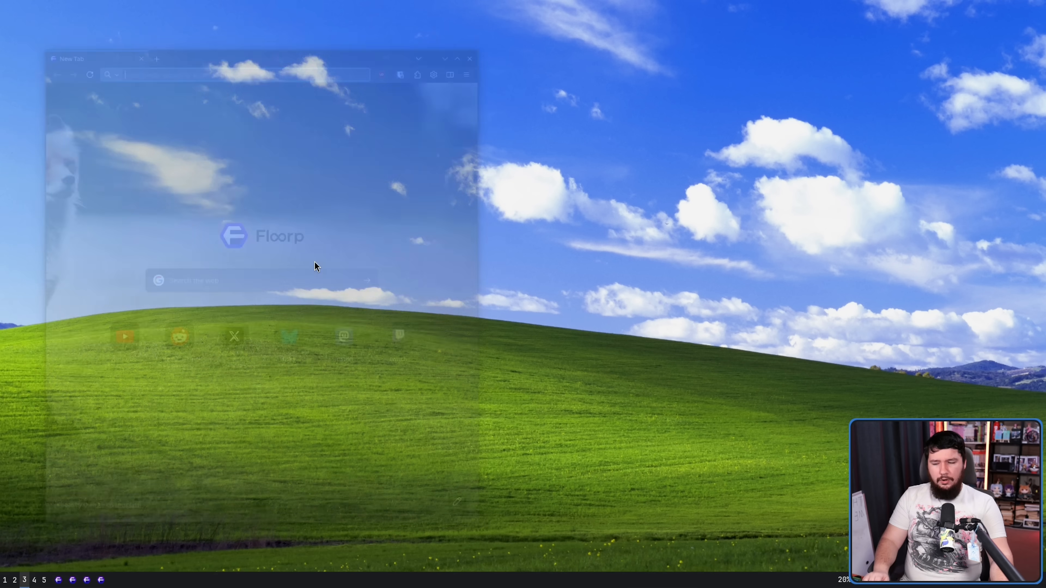
{"action": "left_click", "coordinate": [468, 58]}
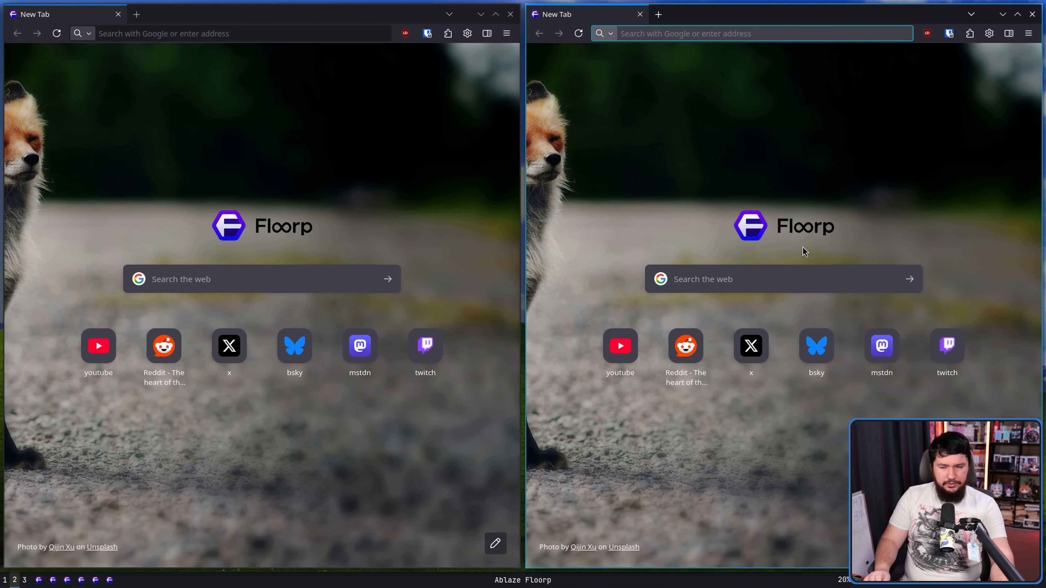
{"action": "mouse_move", "coordinate": [809, 250]}
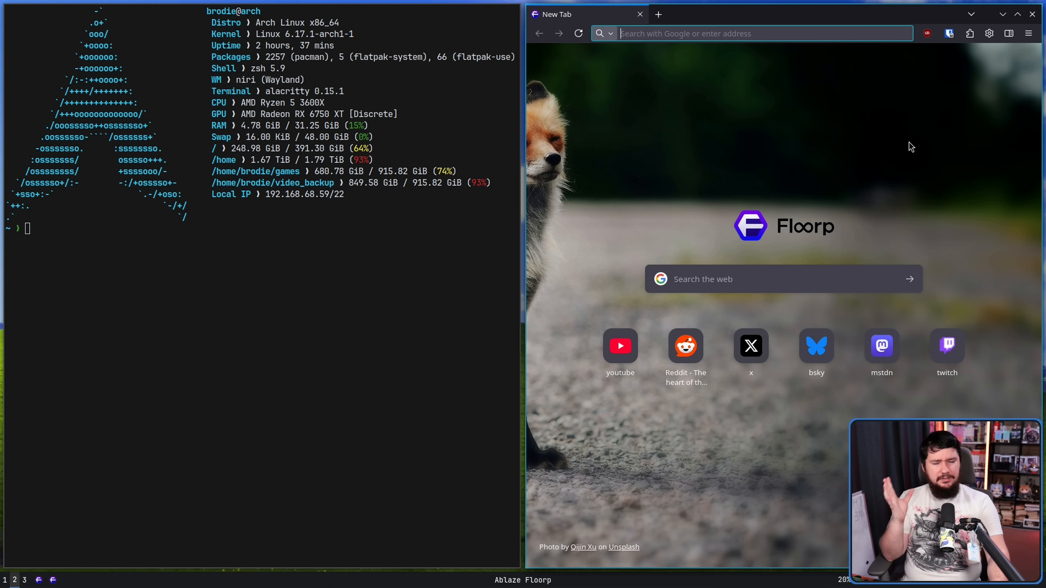
{"action": "mouse_move", "coordinate": [912, 169]}
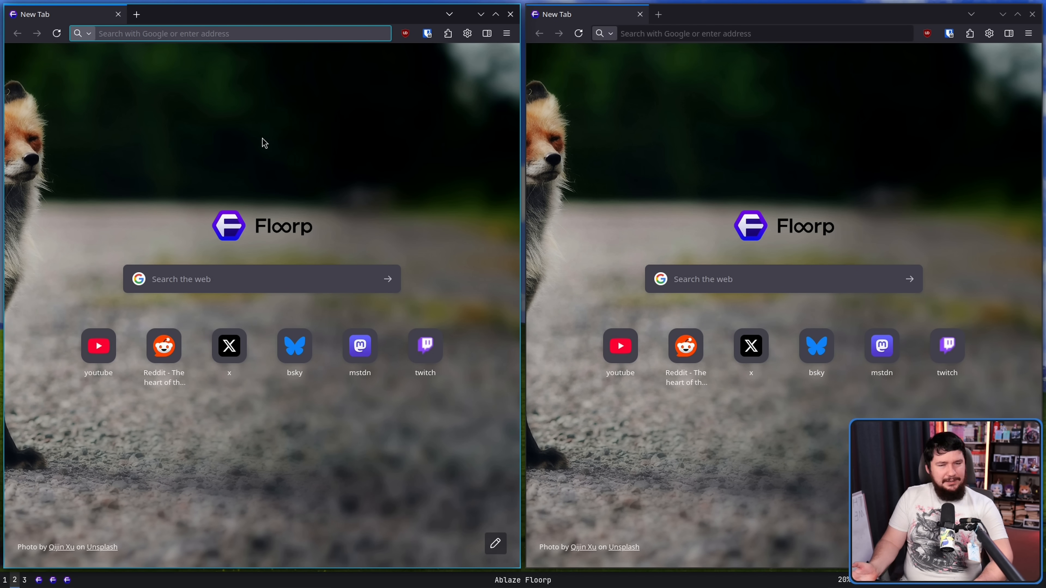
Step: Focus the Floorp column and maximize it to full screen width
{"action": "left_click", "coordinate": [240, 33]}
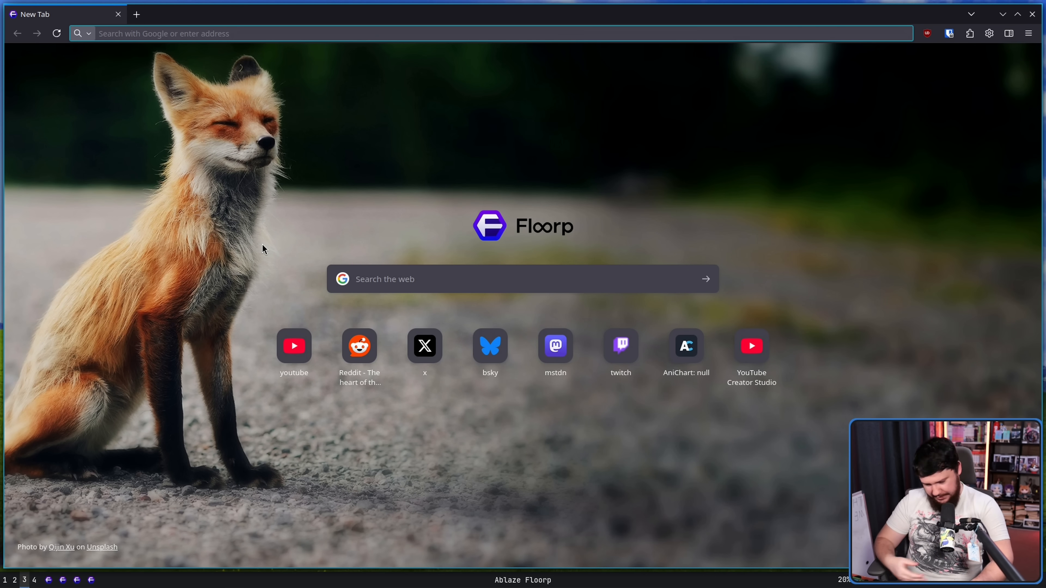
{"action": "mouse_move", "coordinate": [267, 247]}
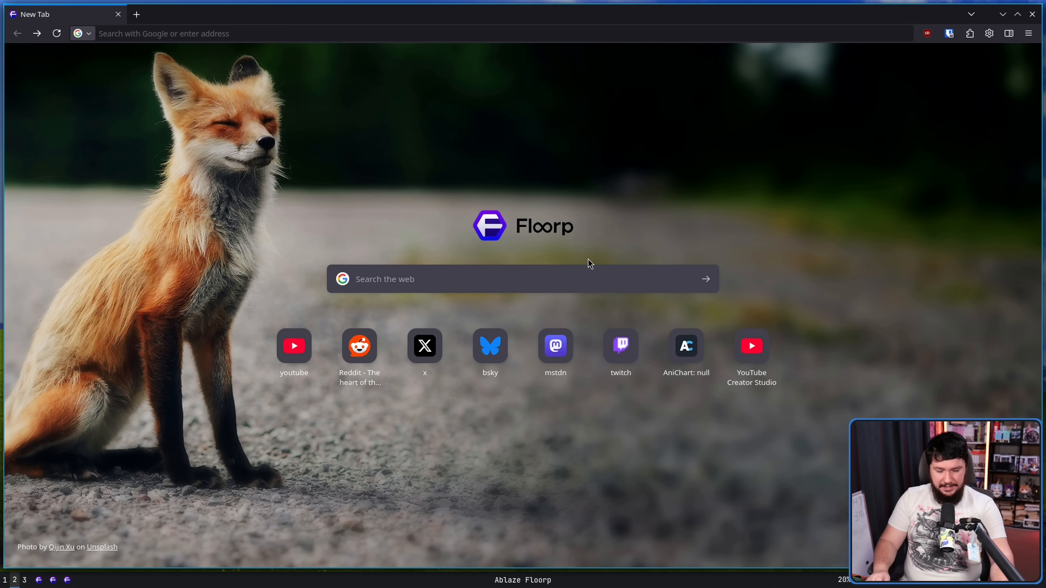
{"action": "mouse_move", "coordinate": [588, 261]}
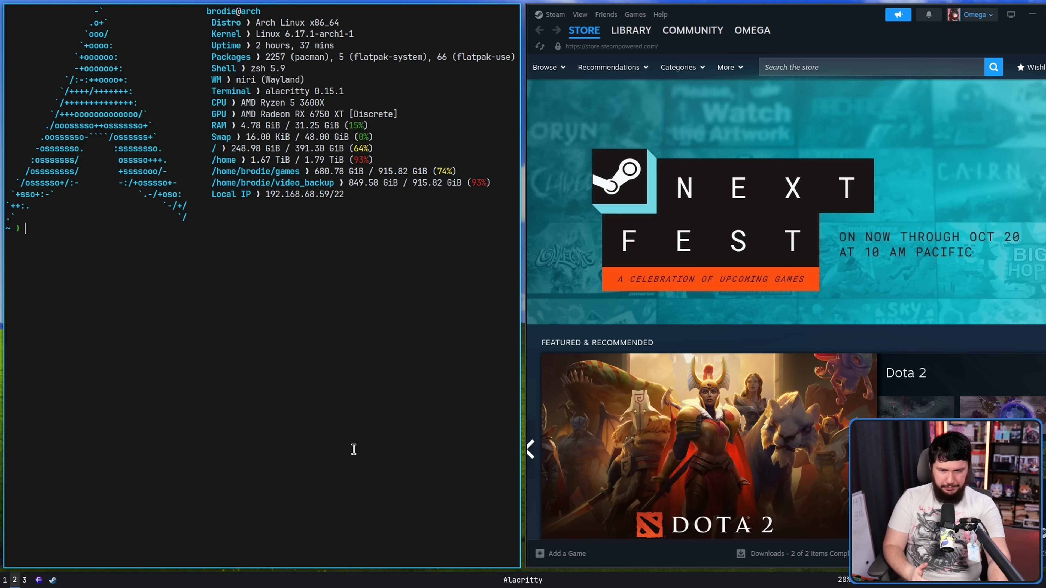
{"action": "mouse_move", "coordinate": [365, 441]}
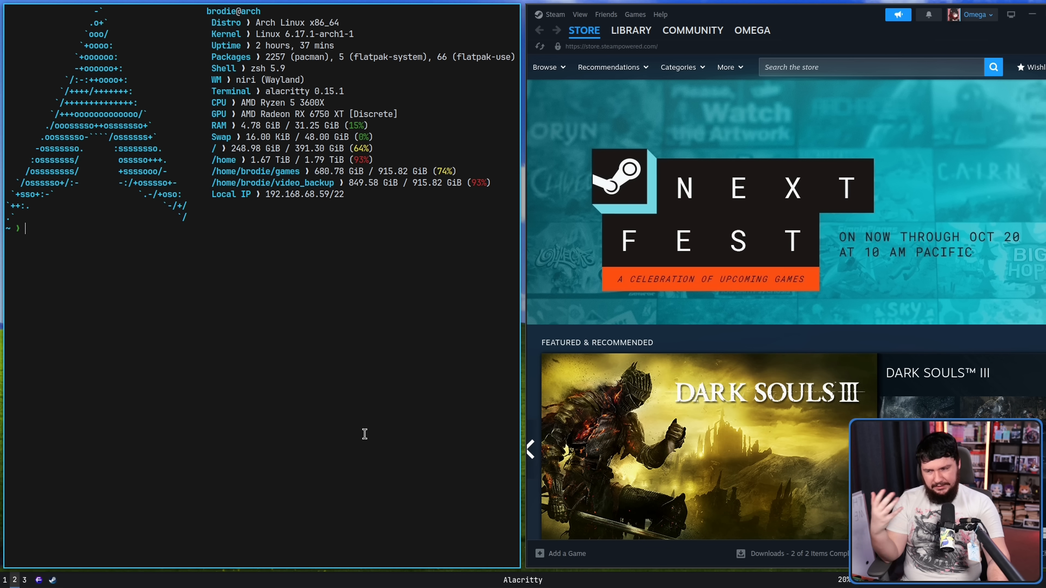
{"action": "mouse_move", "coordinate": [369, 435]}
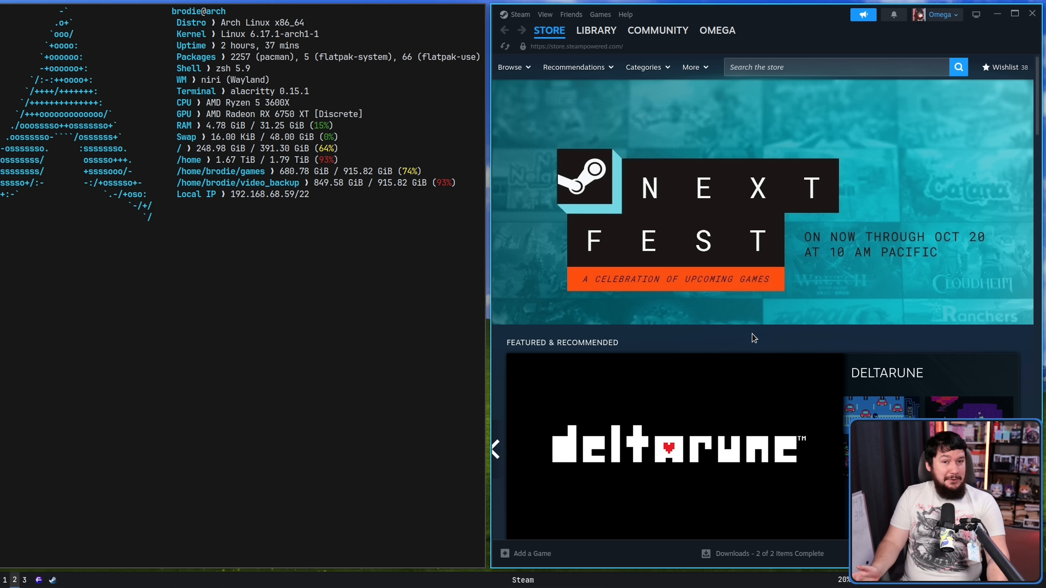
Step: Show Trails in the Sky in the Steam library with only the Steam window left on screen
{"action": "left_click", "coordinate": [595, 30]}
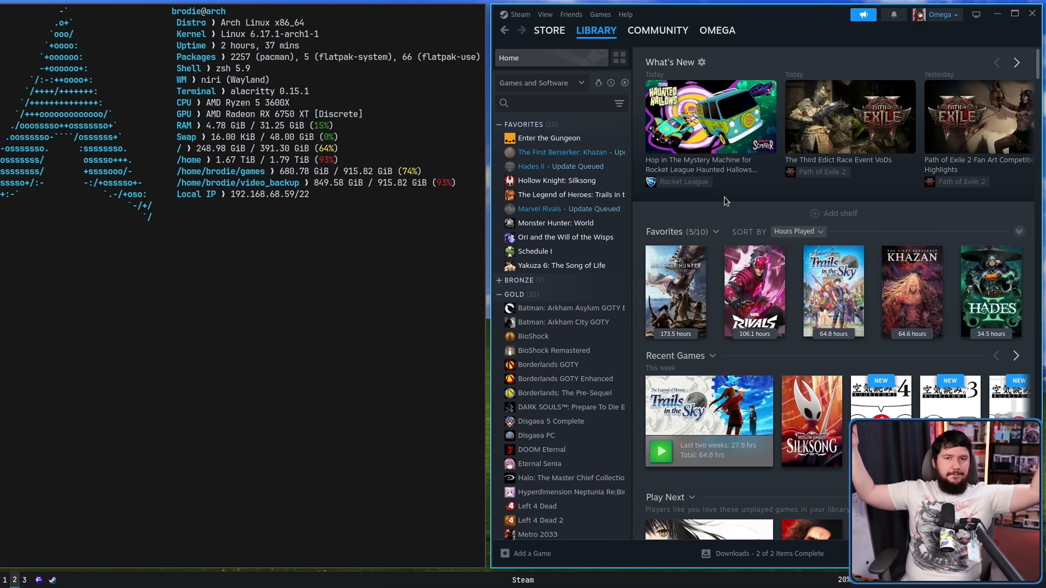
{"action": "left_click", "coordinate": [708, 407]}
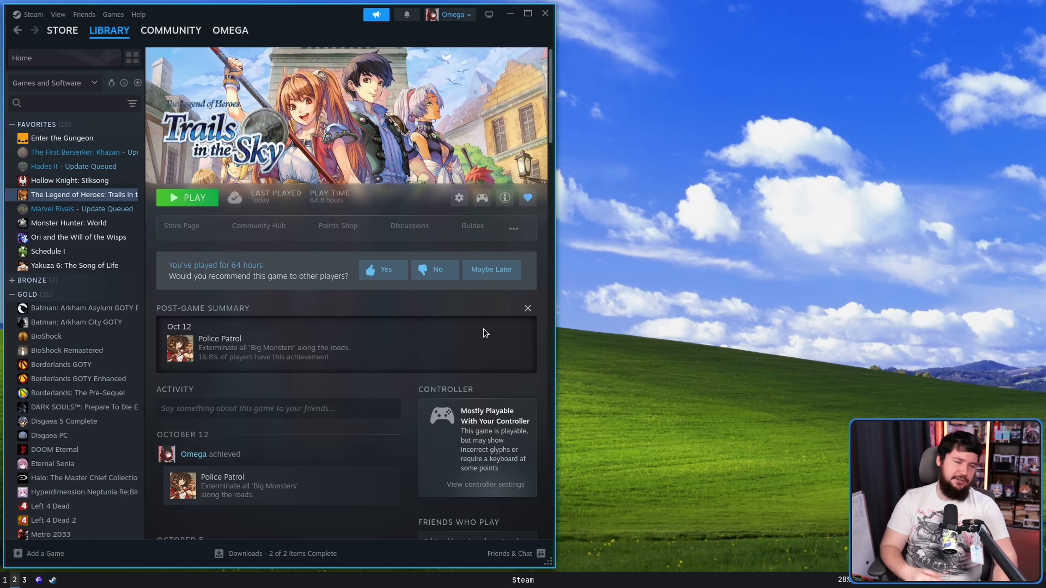
{"action": "mouse_move", "coordinate": [479, 335]}
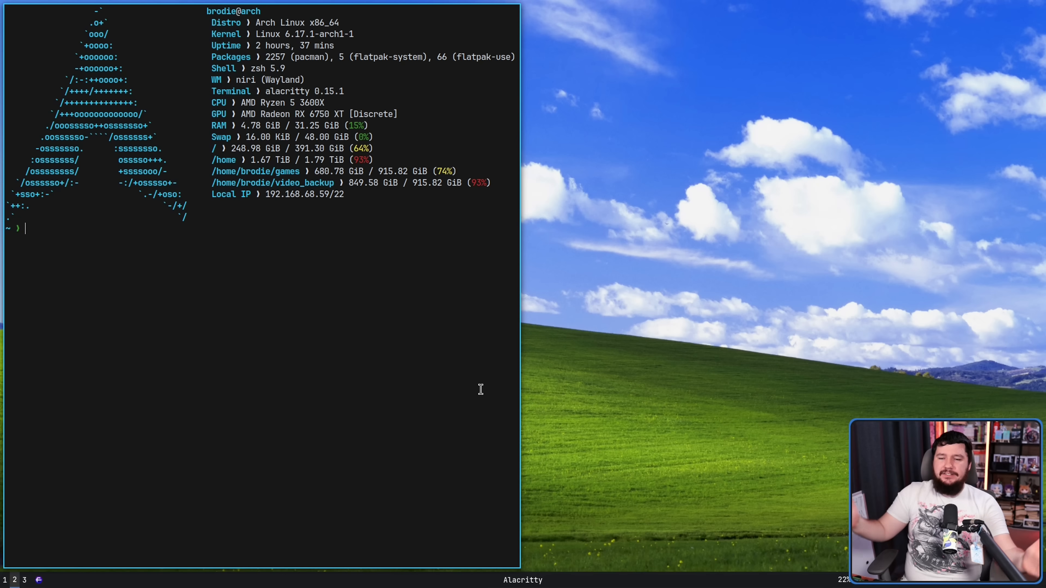
{"action": "mouse_move", "coordinate": [463, 383]}
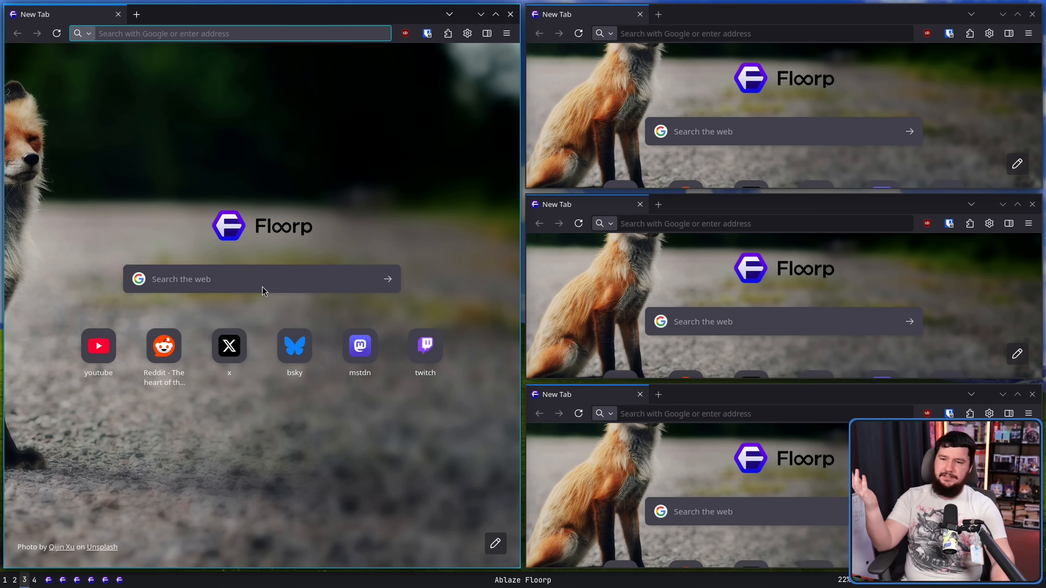
{"action": "mouse_move", "coordinate": [258, 293]}
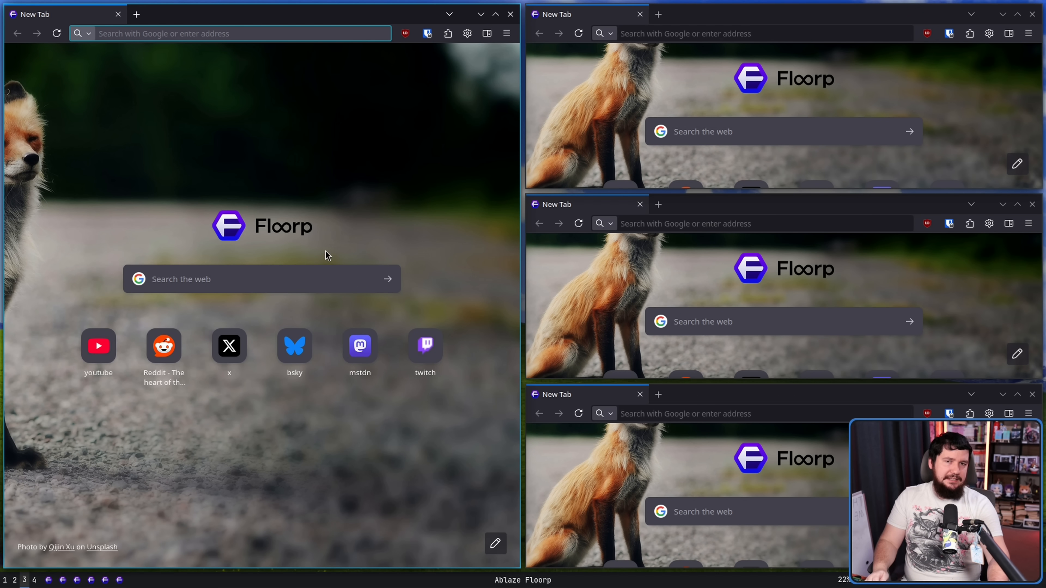
{"action": "mouse_move", "coordinate": [427, 288]}
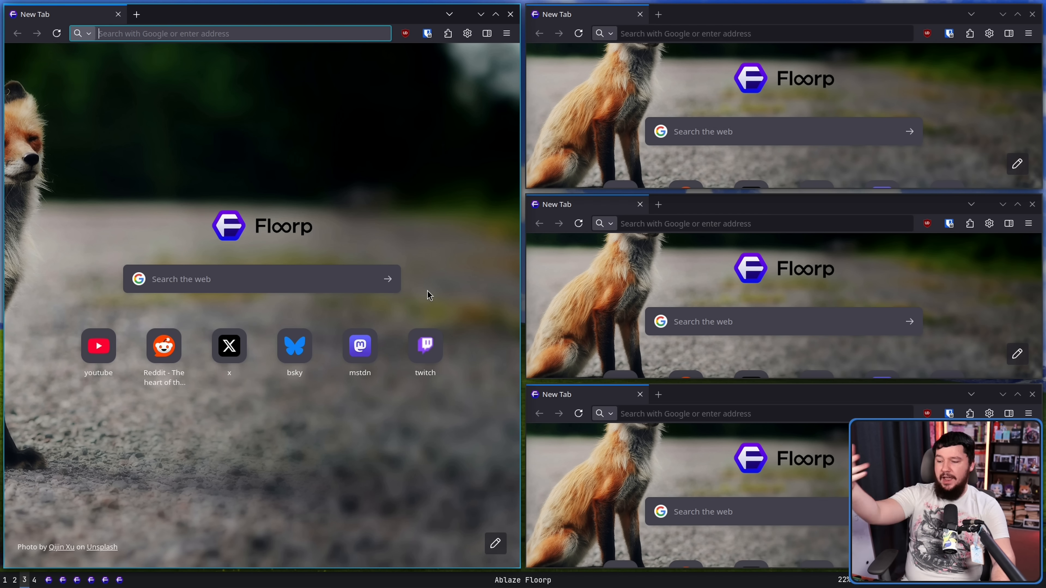
{"action": "mouse_move", "coordinate": [463, 280]}
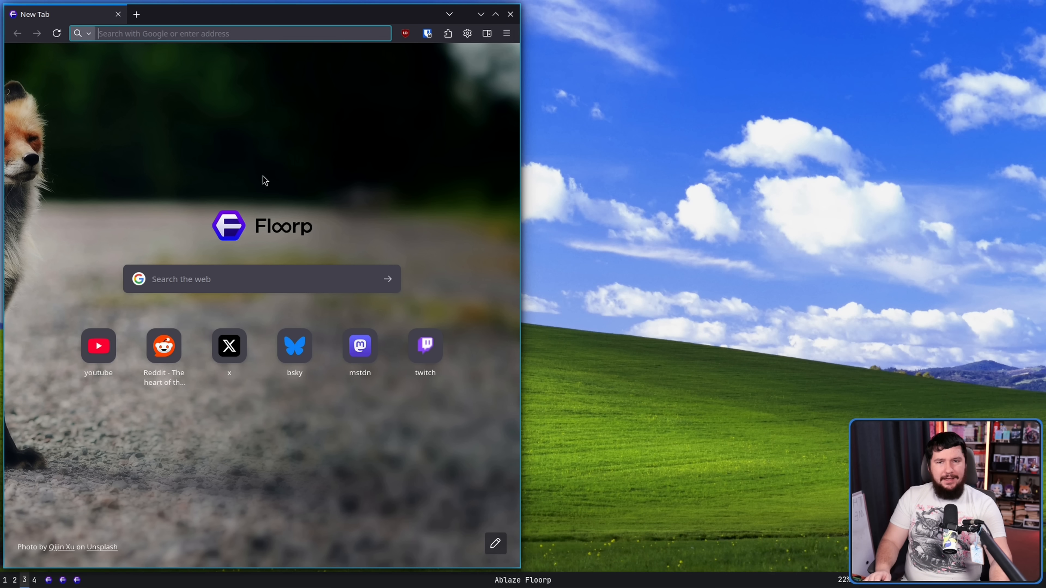
{"action": "mouse_move", "coordinate": [540, 207]}
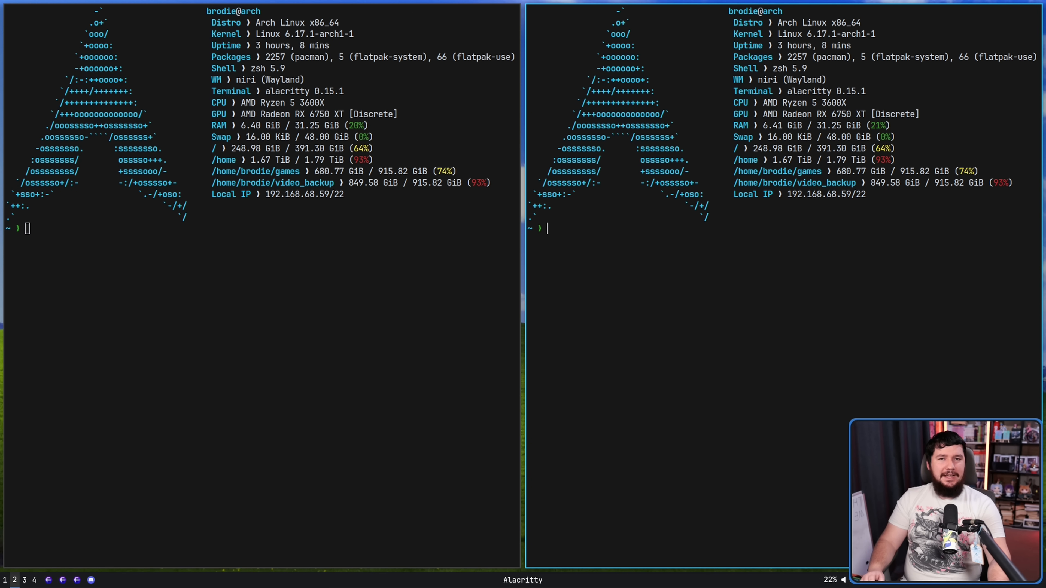
{"action": "mouse_move", "coordinate": [827, 448]}
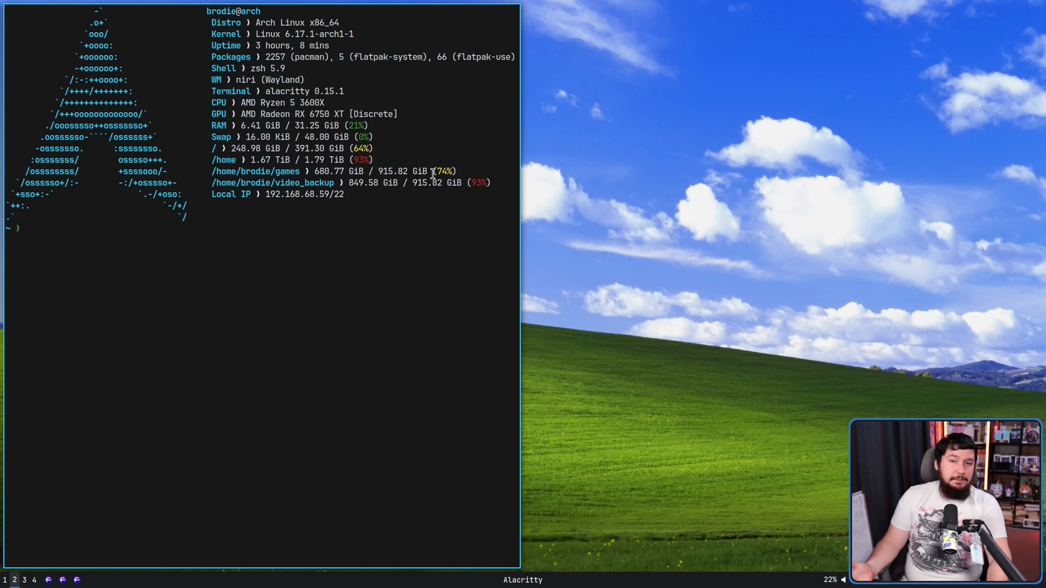
{"action": "mouse_move", "coordinate": [533, 214]}
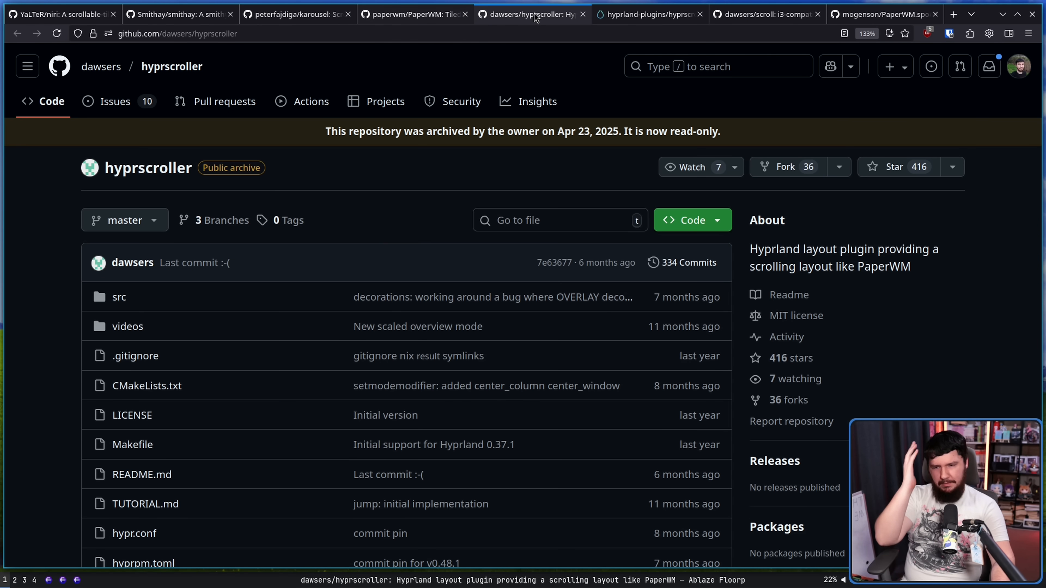
Step: Switch to the mogenson/PaperWM.spoon tab showing its README and demo video
{"action": "left_click", "coordinate": [883, 15]}
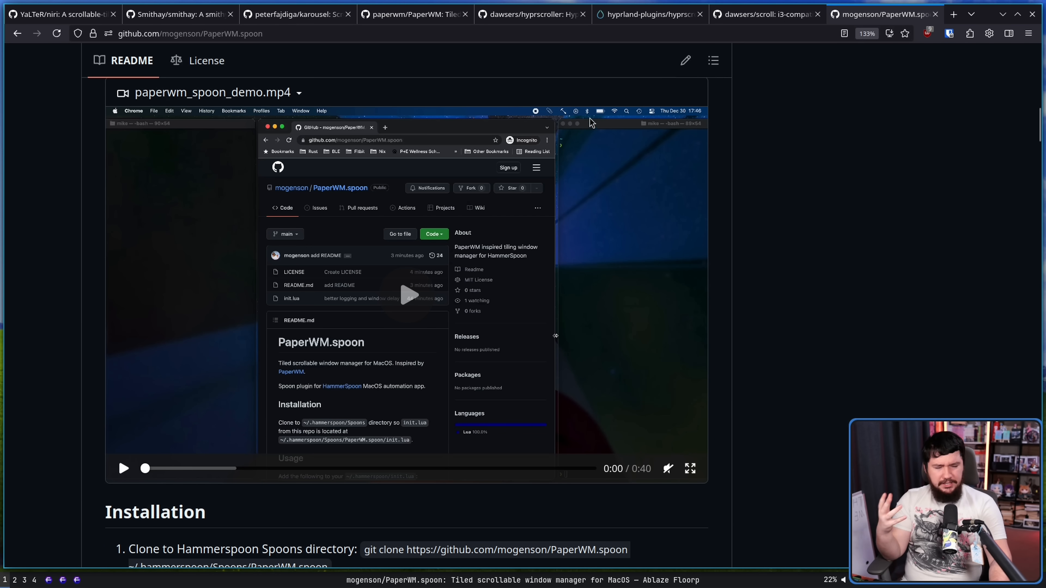
{"action": "mouse_move", "coordinate": [587, 191]}
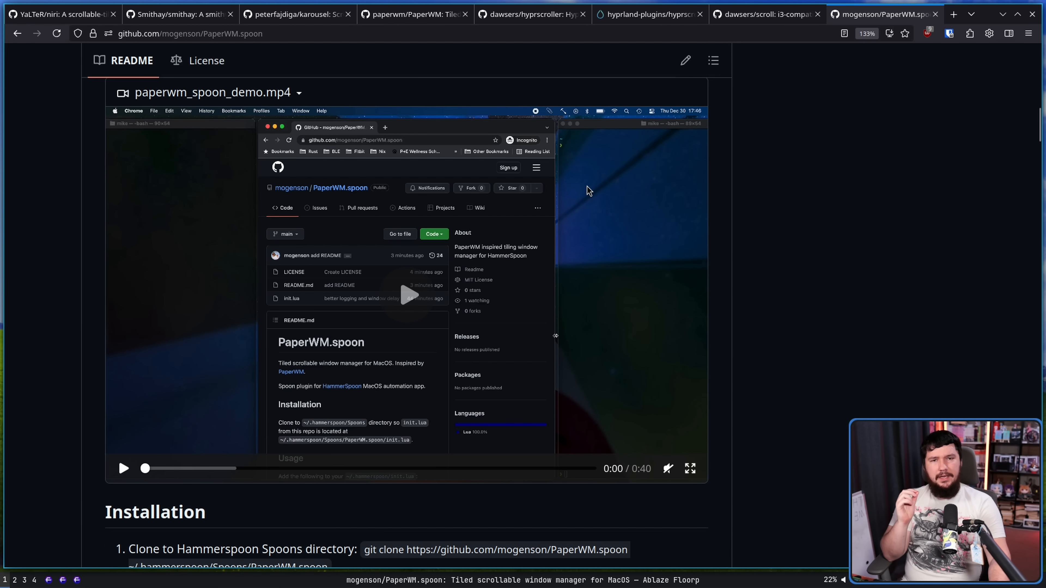